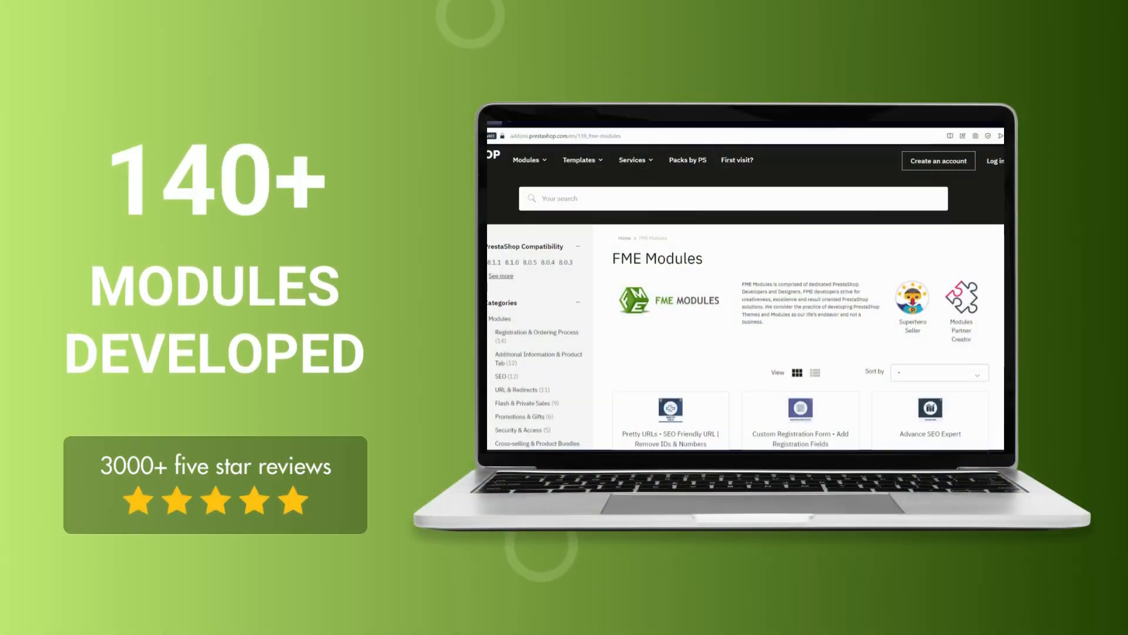
Open the URL Redirect module's list of redirects in the back office.
scroll("down", 3)
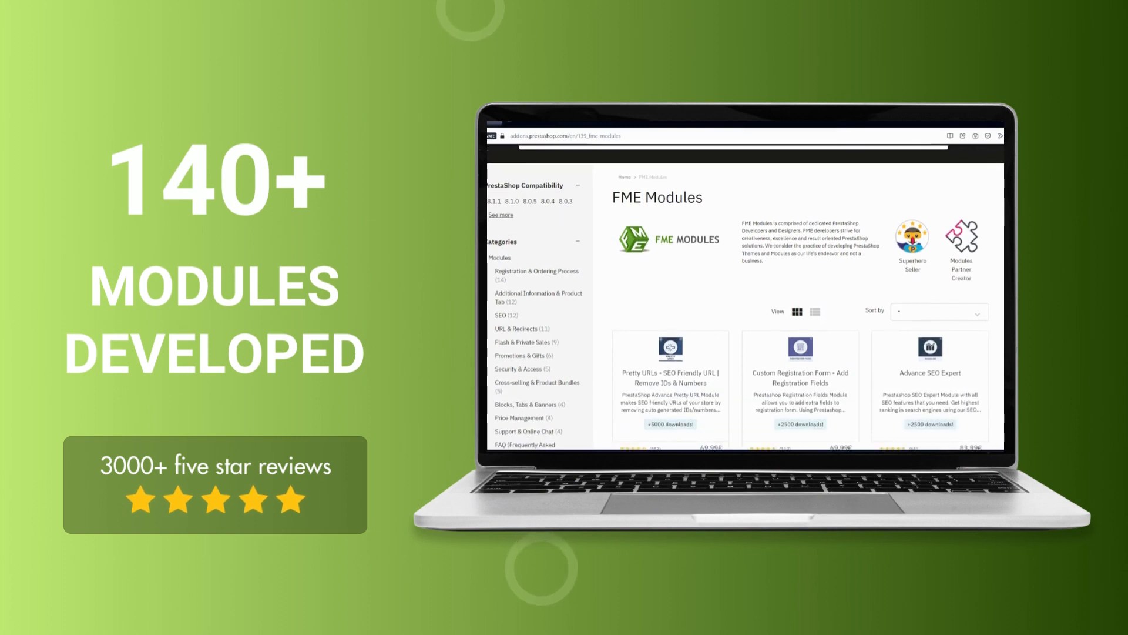
scroll("down", 3)
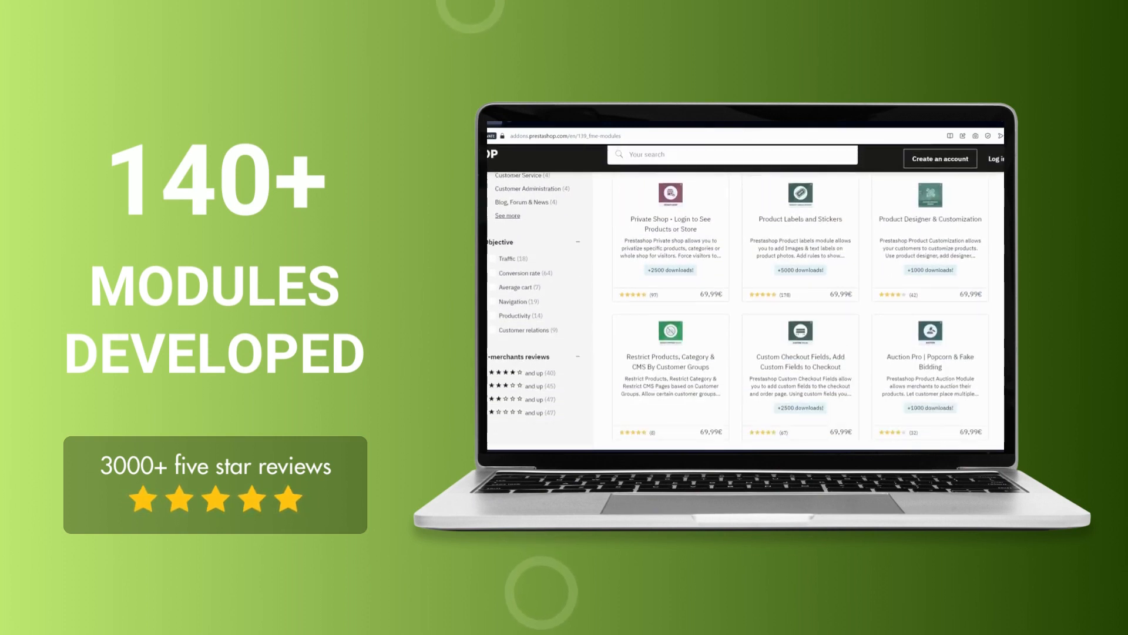
scroll("down", 3)
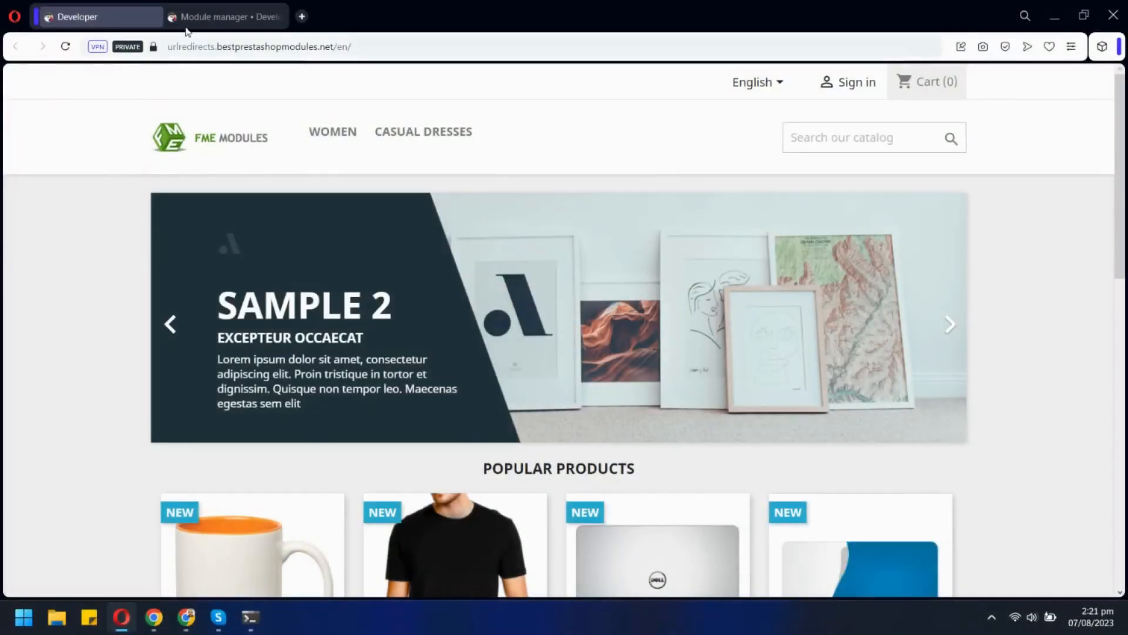
left_click(223, 17)
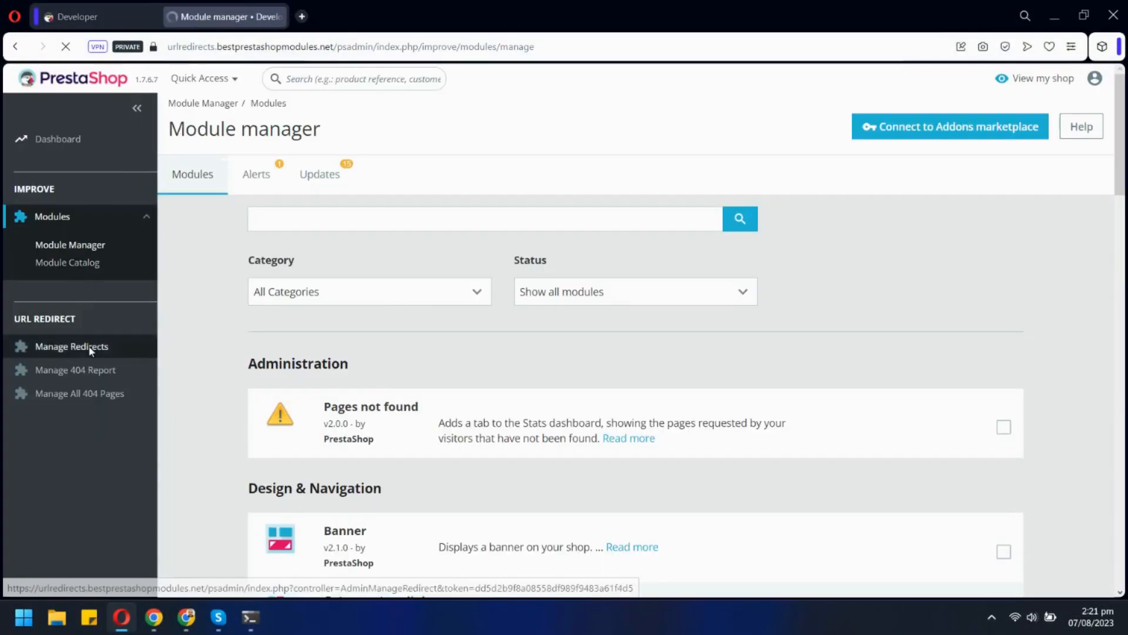
left_click(71, 346)
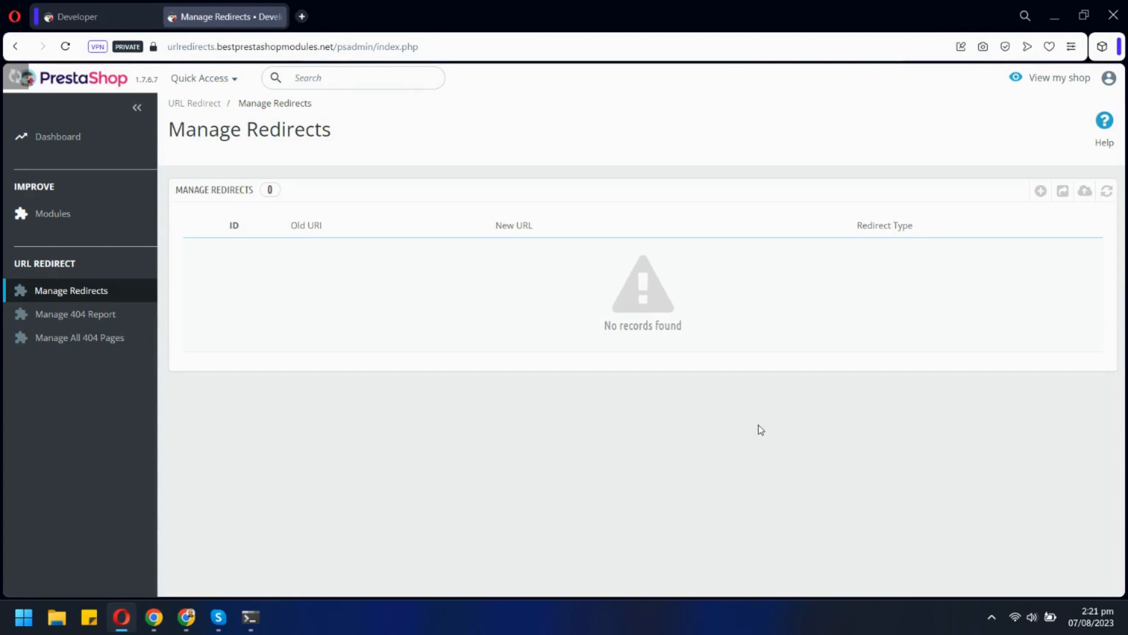
mouse_move(1040, 190)
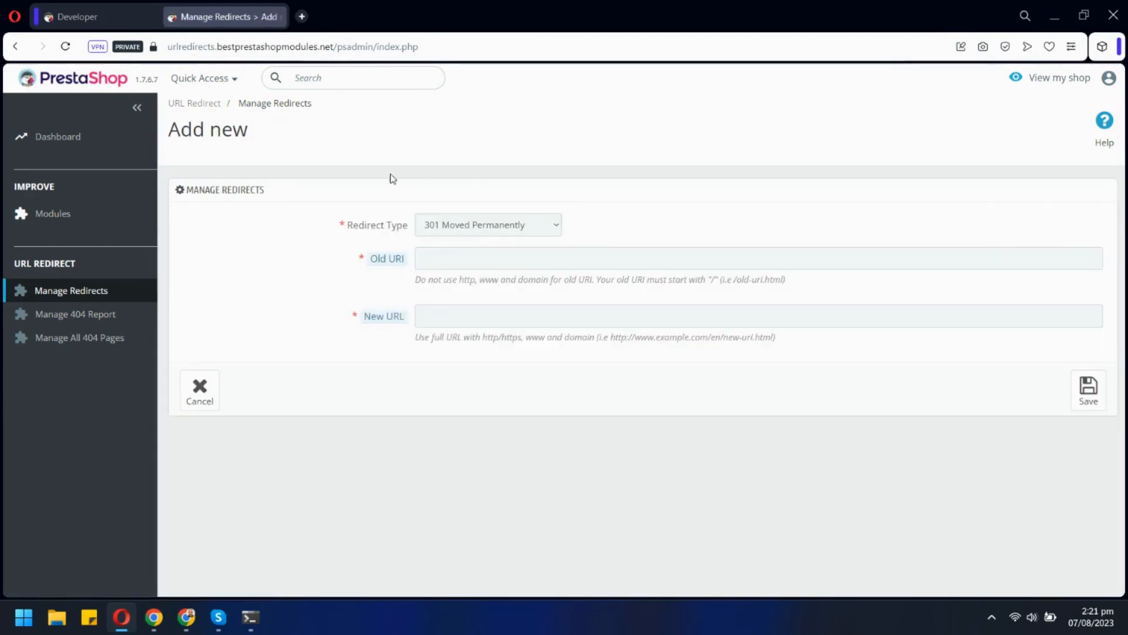
Fill Old URI with /10-laptop-skin.html, taken from the Laptop Skin product page URL.
left_click(75, 16)
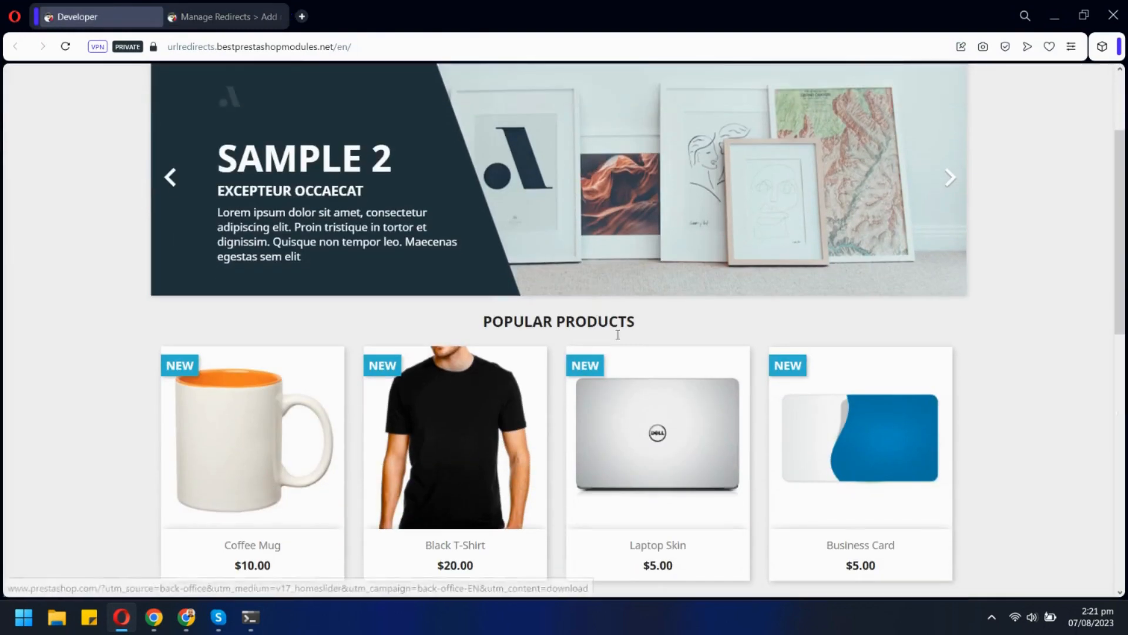
left_click(657, 437)
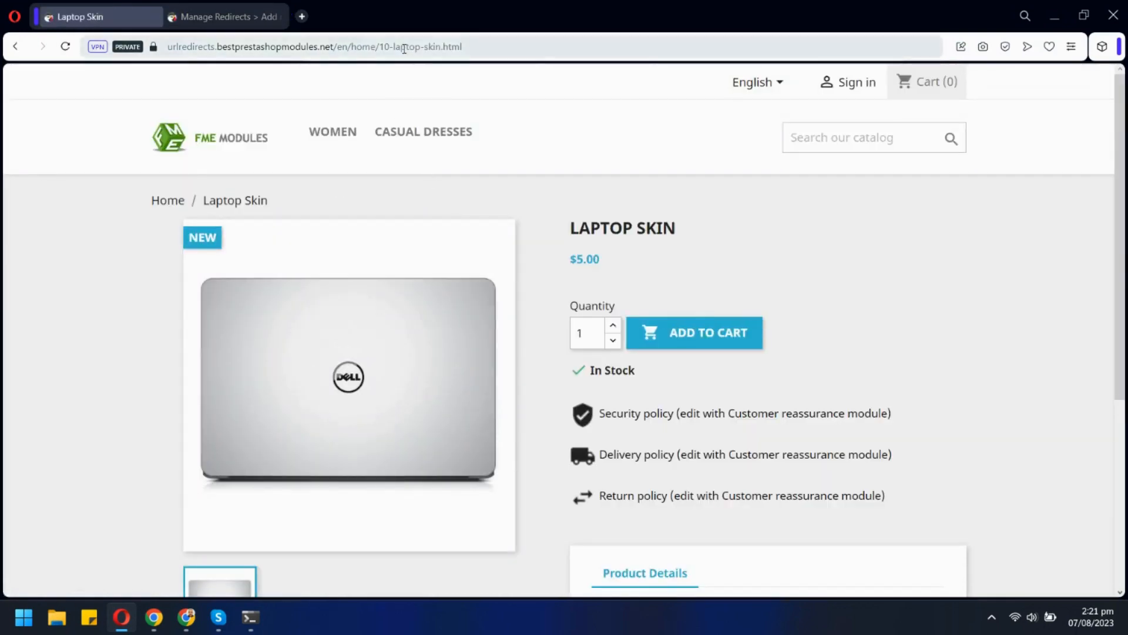
left_click(219, 16)
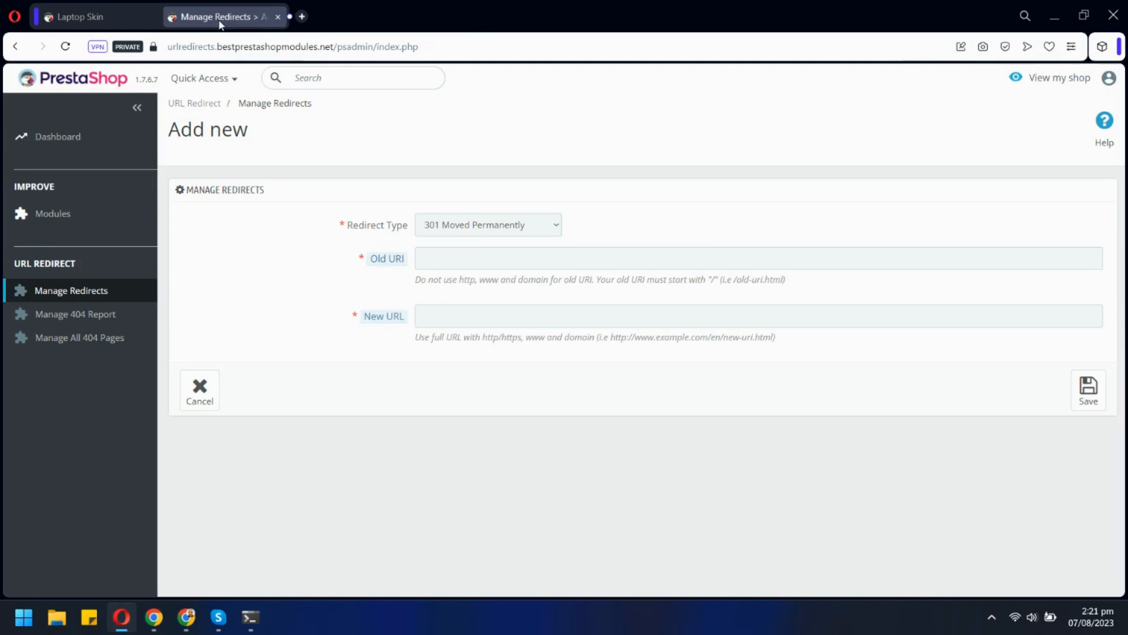
type("https://urlredirects.bestprestashopmodules.net/en/home/10-laptop-skin.html")
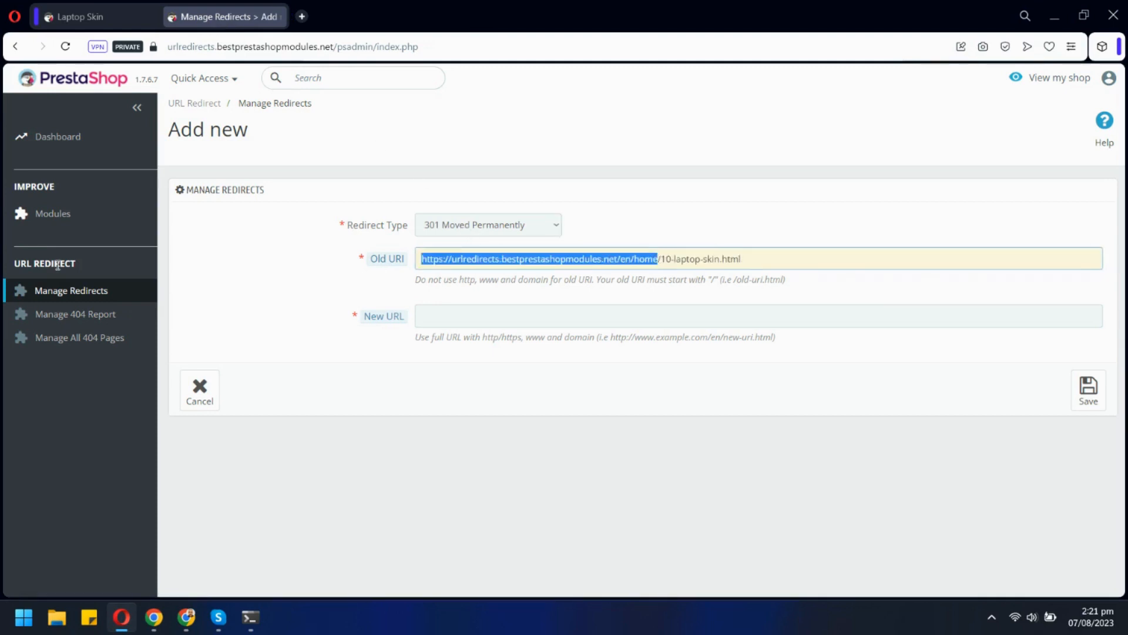
type("/10-laptop-skin.html")
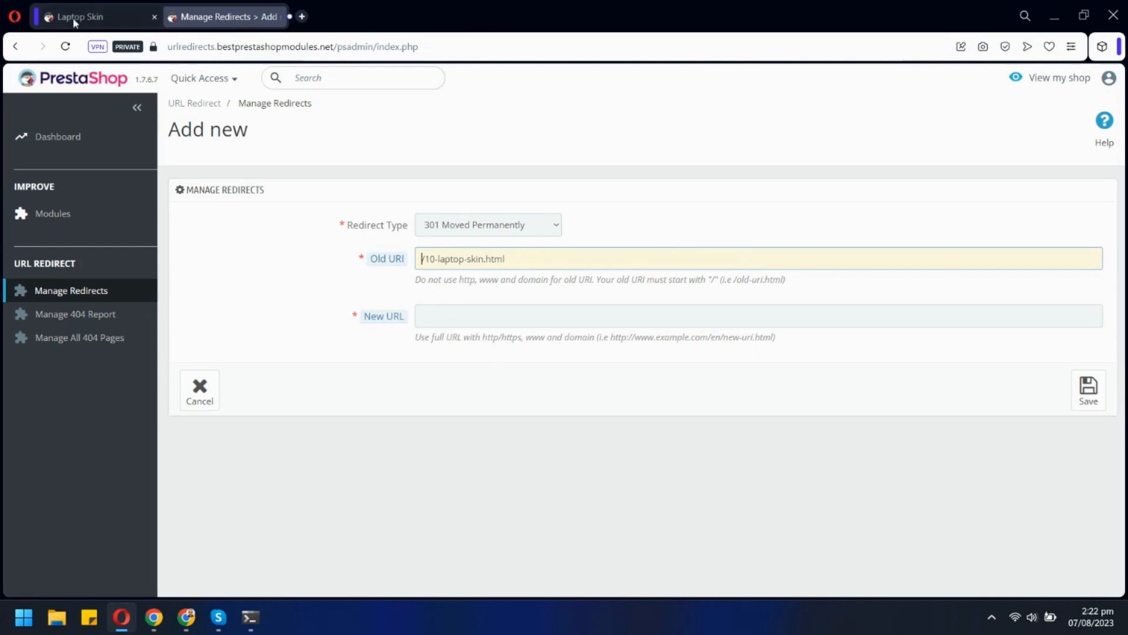
Copy the storefront homepage address for use as the destination.
left_click(86, 16)
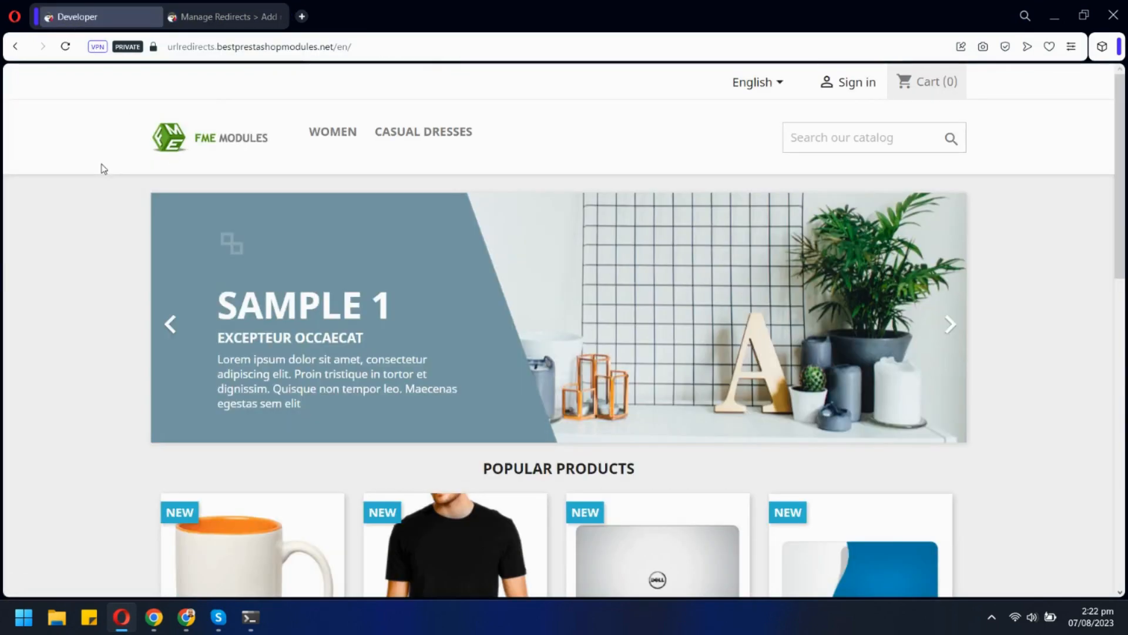
left_click(259, 47)
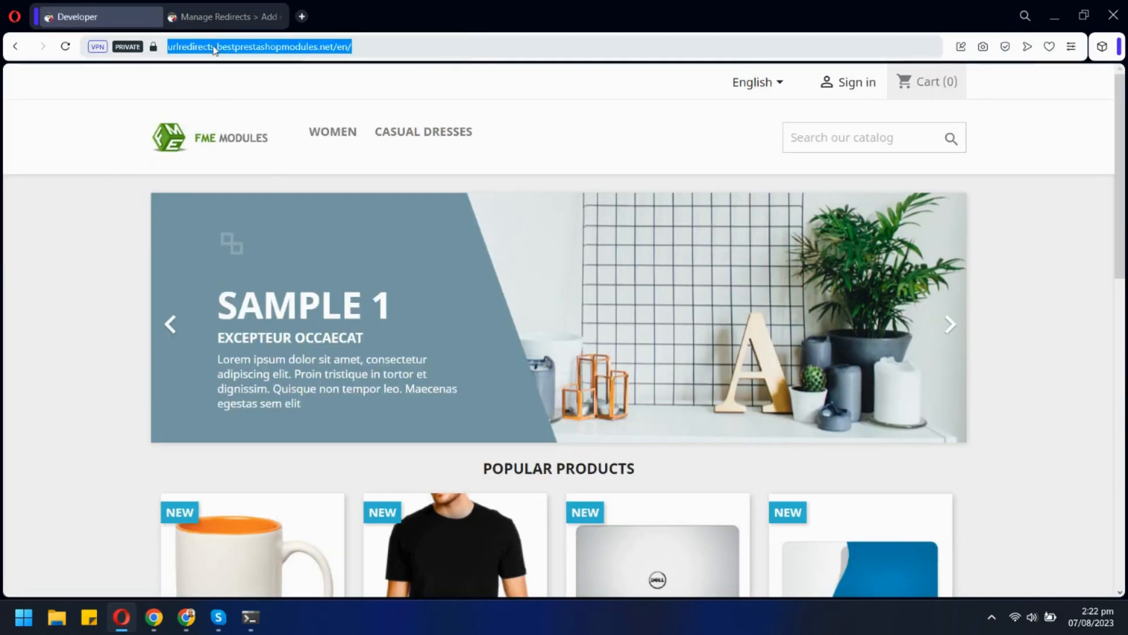
left_click(223, 16)
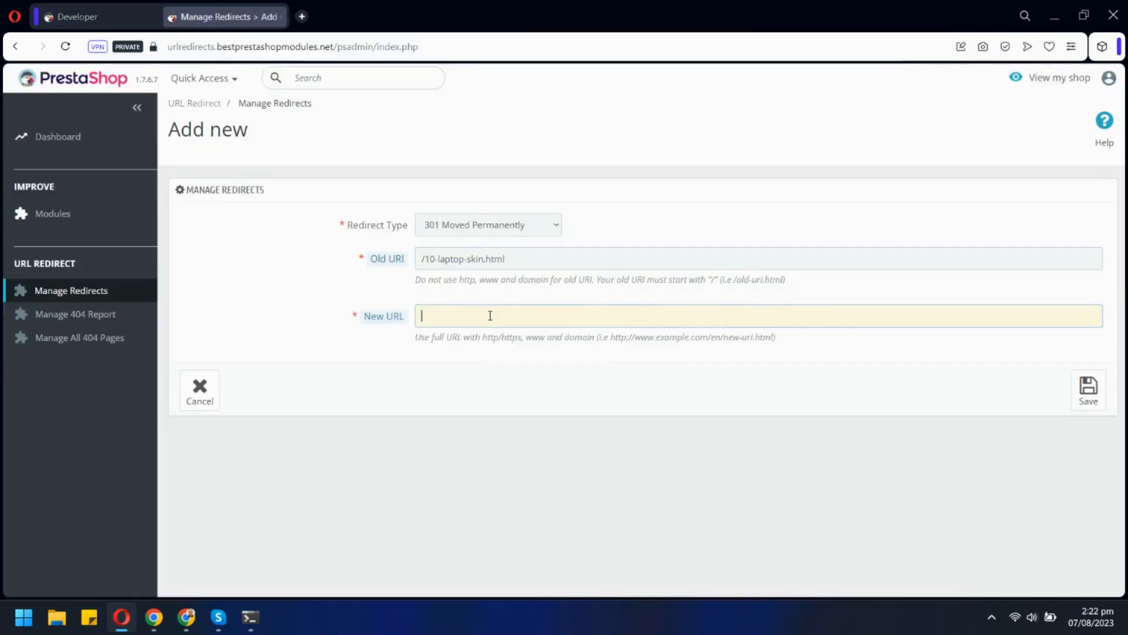
type("https://urlredirects.bestprestashopmodules.net/en/")
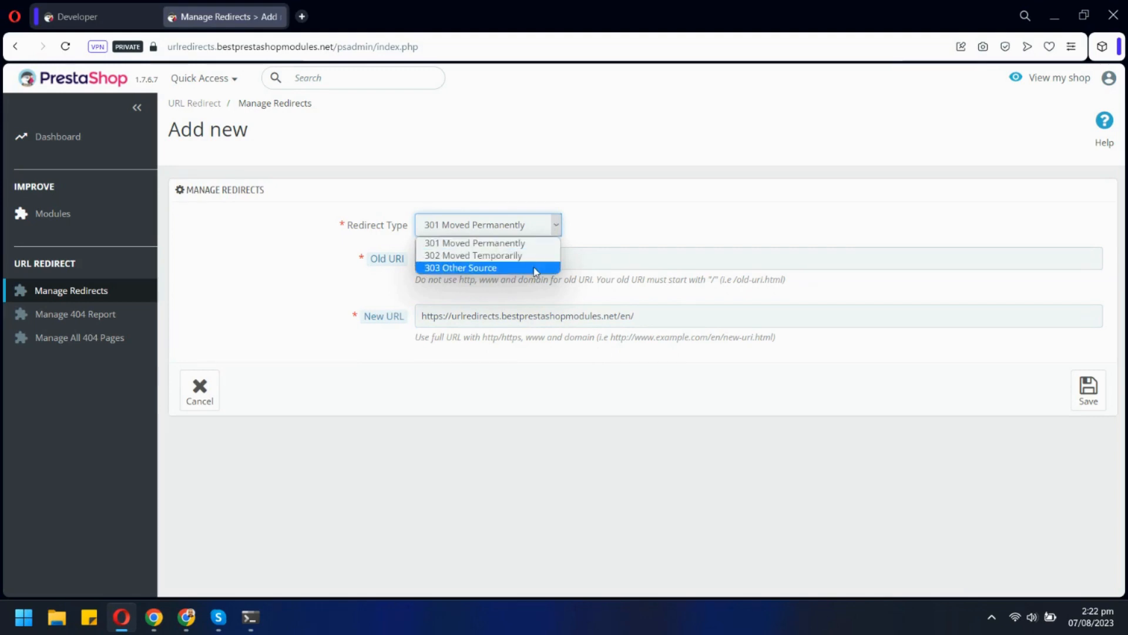
left_click(474, 242)
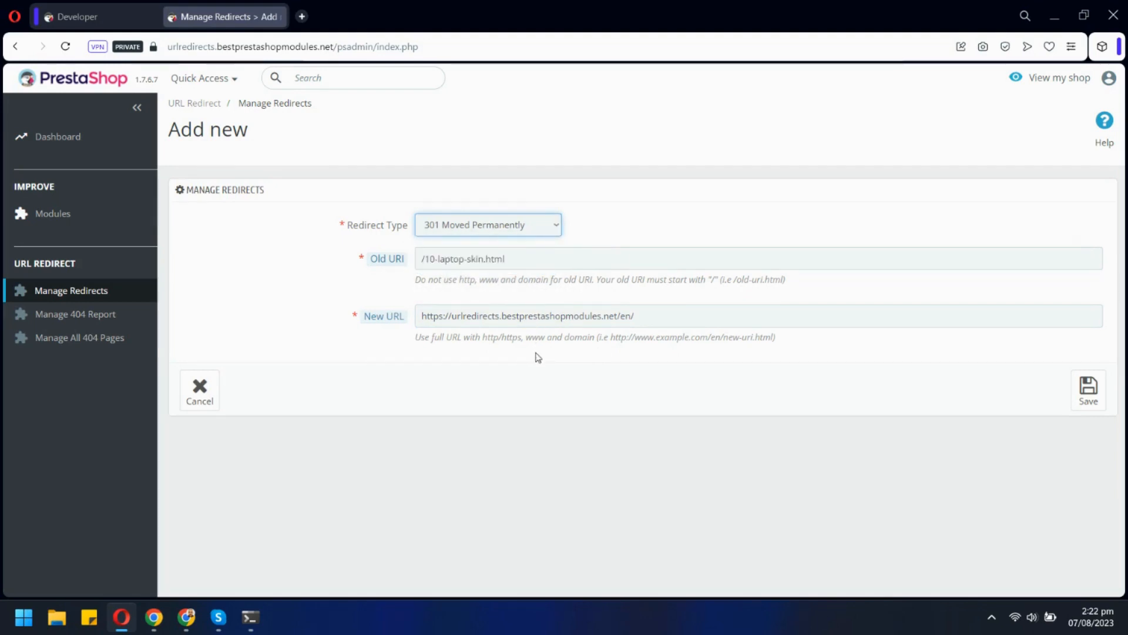
left_click(1087, 390)
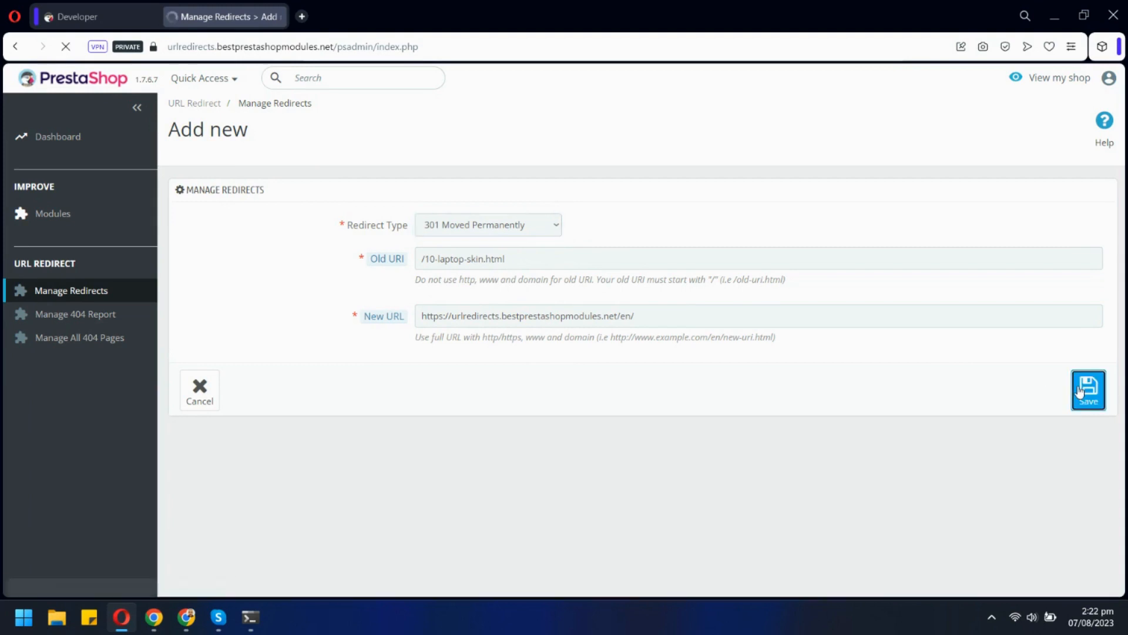
left_click(1087, 390)
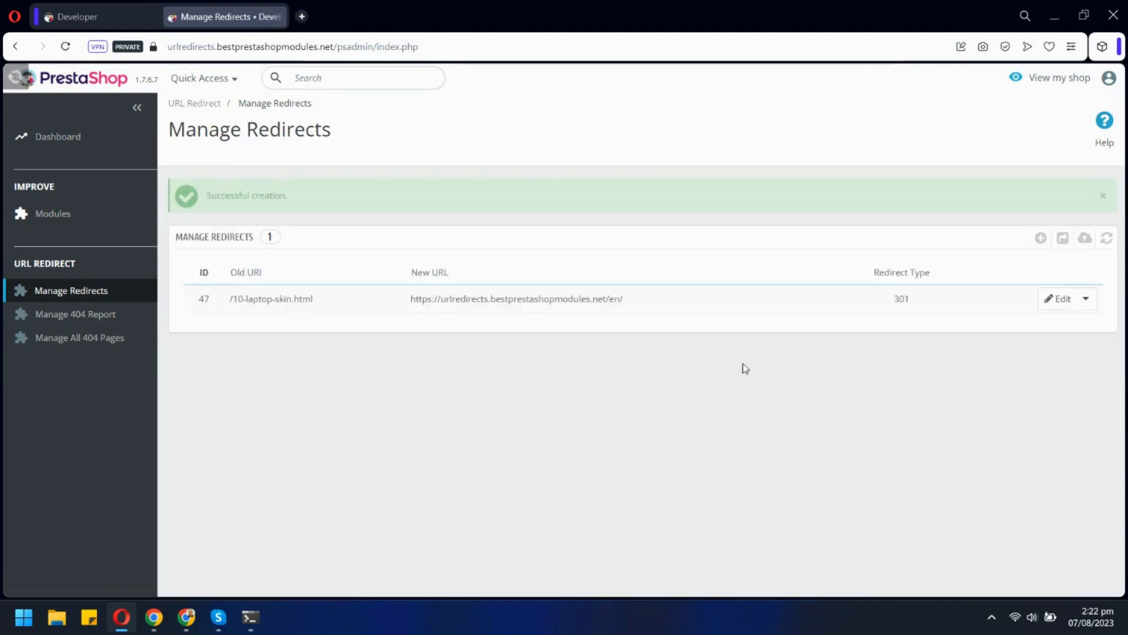
left_click(94, 17)
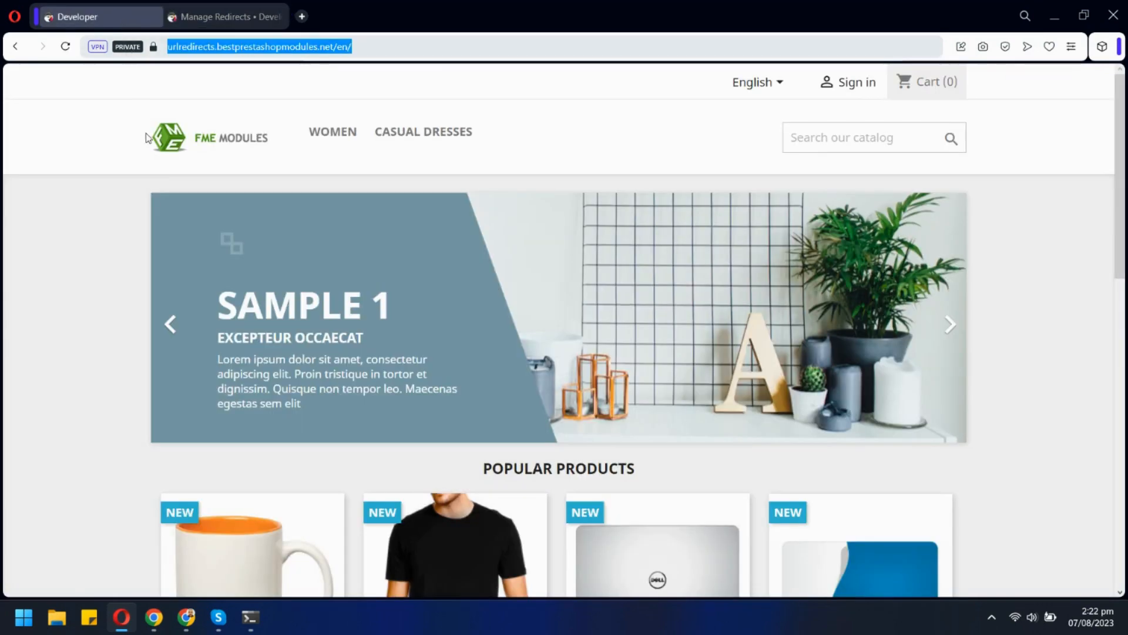
scroll("down", 3)
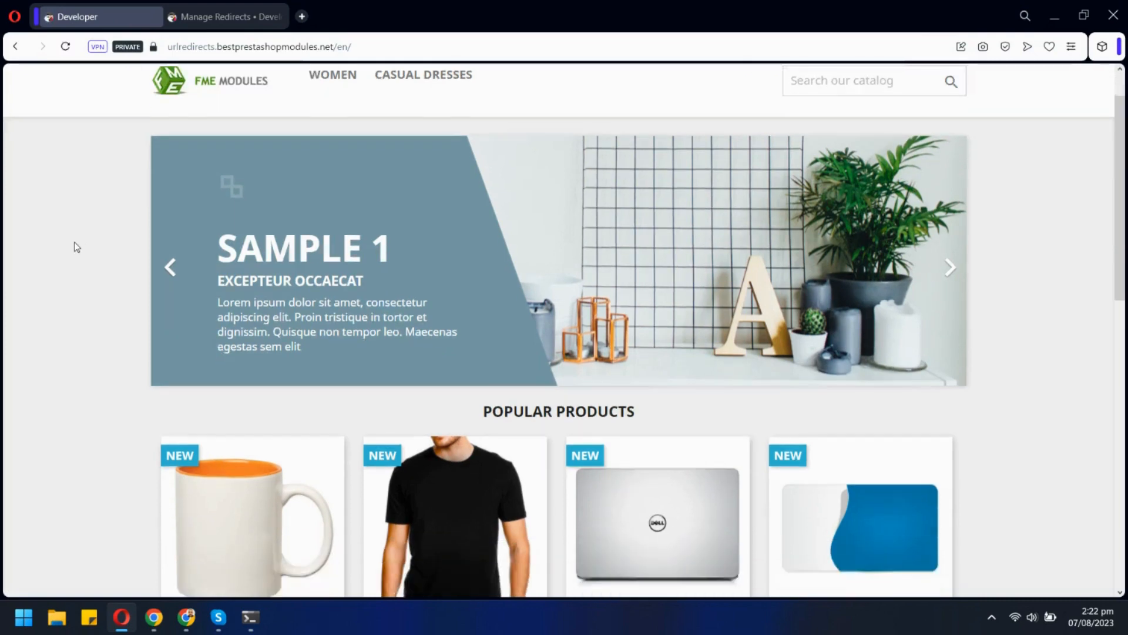
scroll("down", 3)
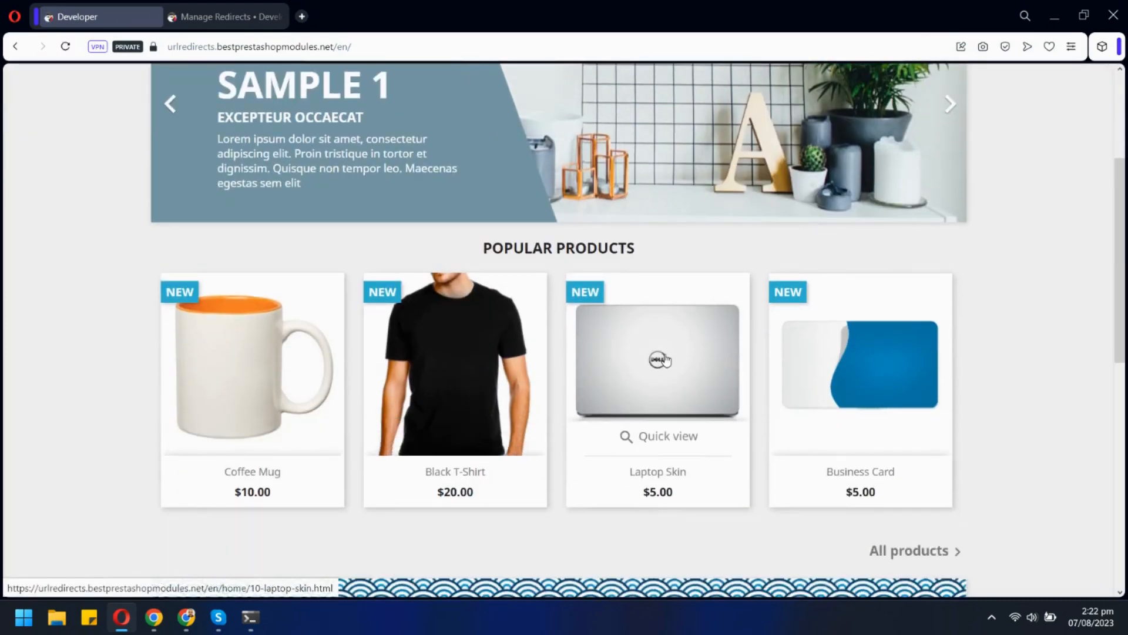
scroll("up", 3)
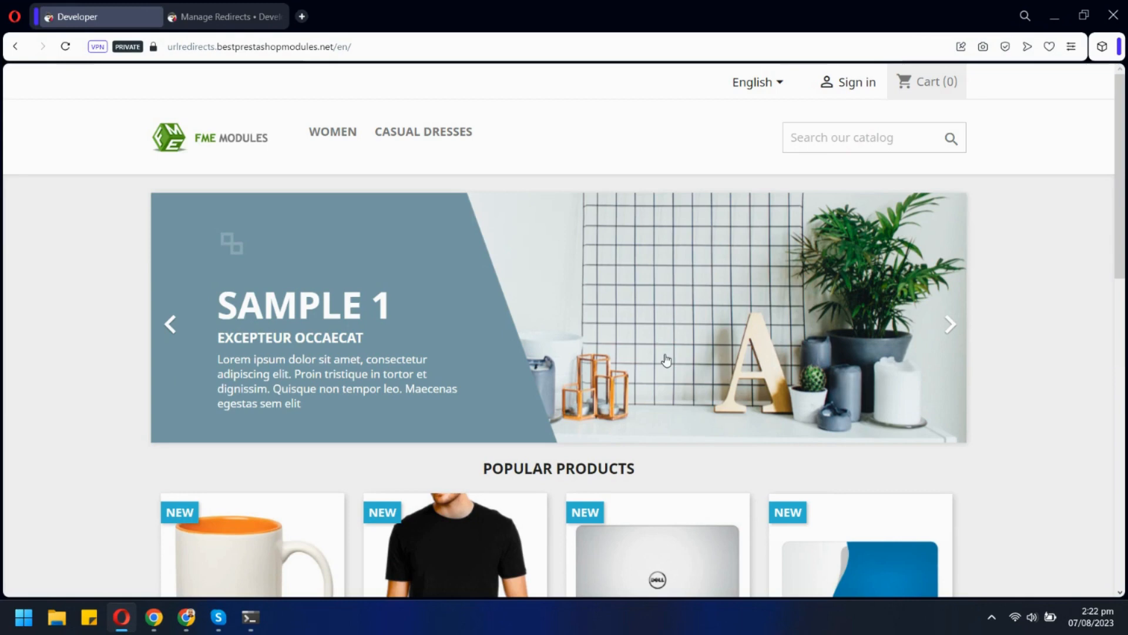
scroll("down", 3)
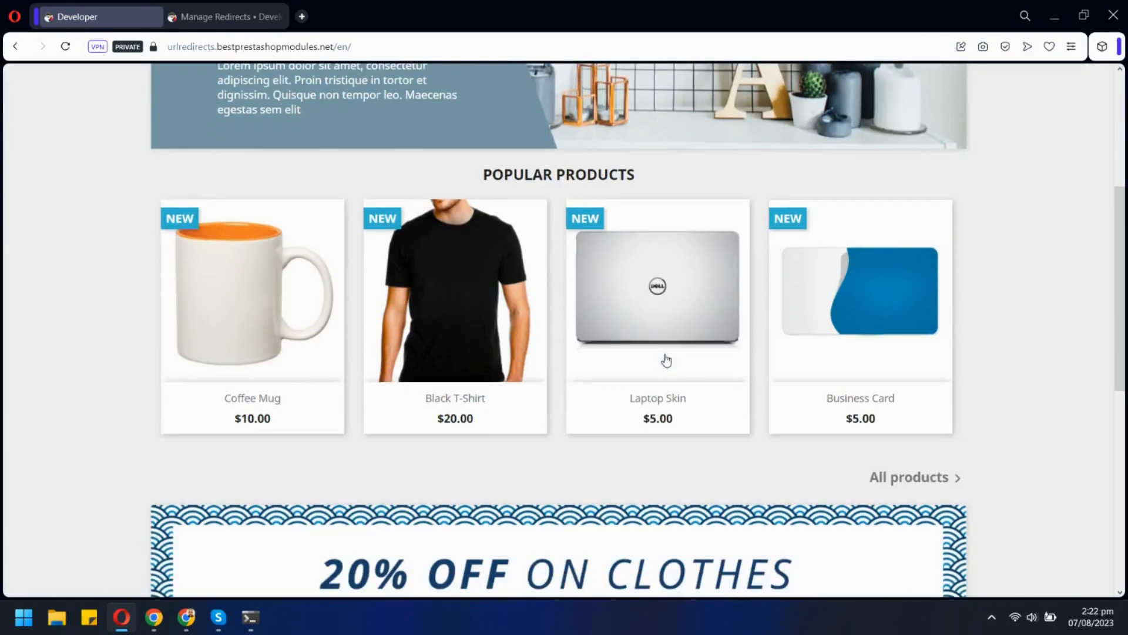
scroll("up", 3)
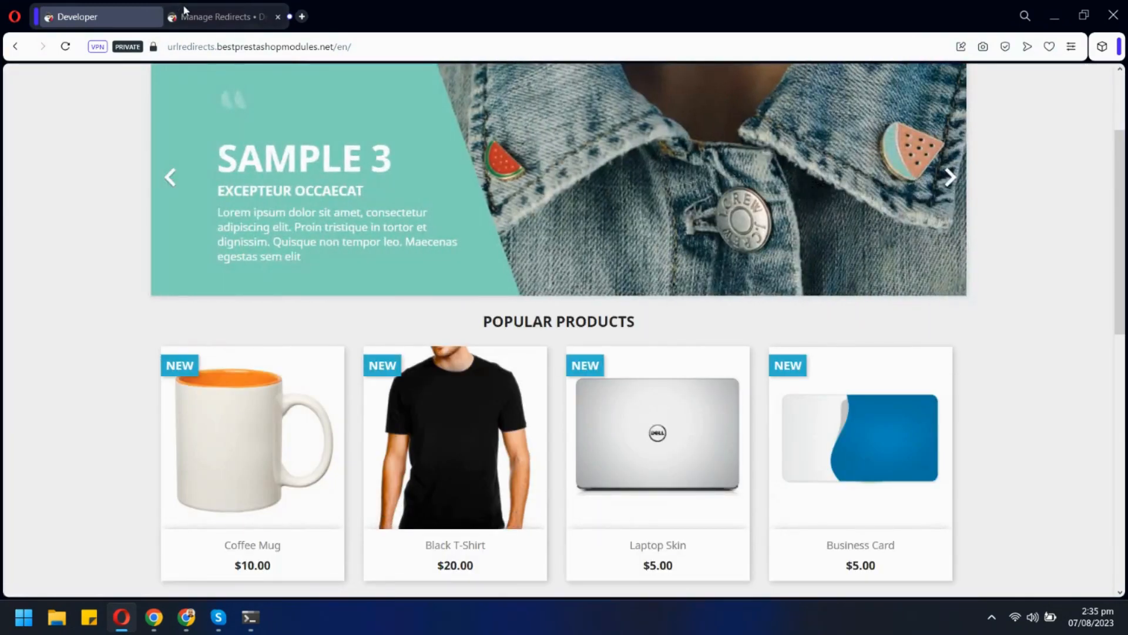
Open the Manage 404 Report page listing 707 not-found URLs.
left_click(223, 17)
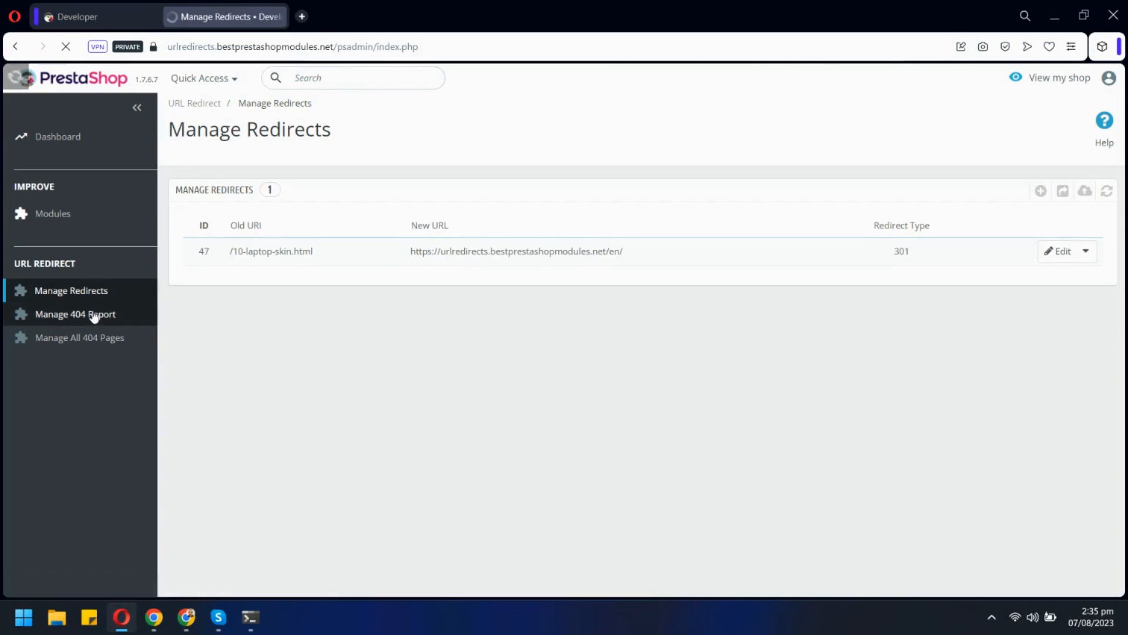
left_click(74, 313)
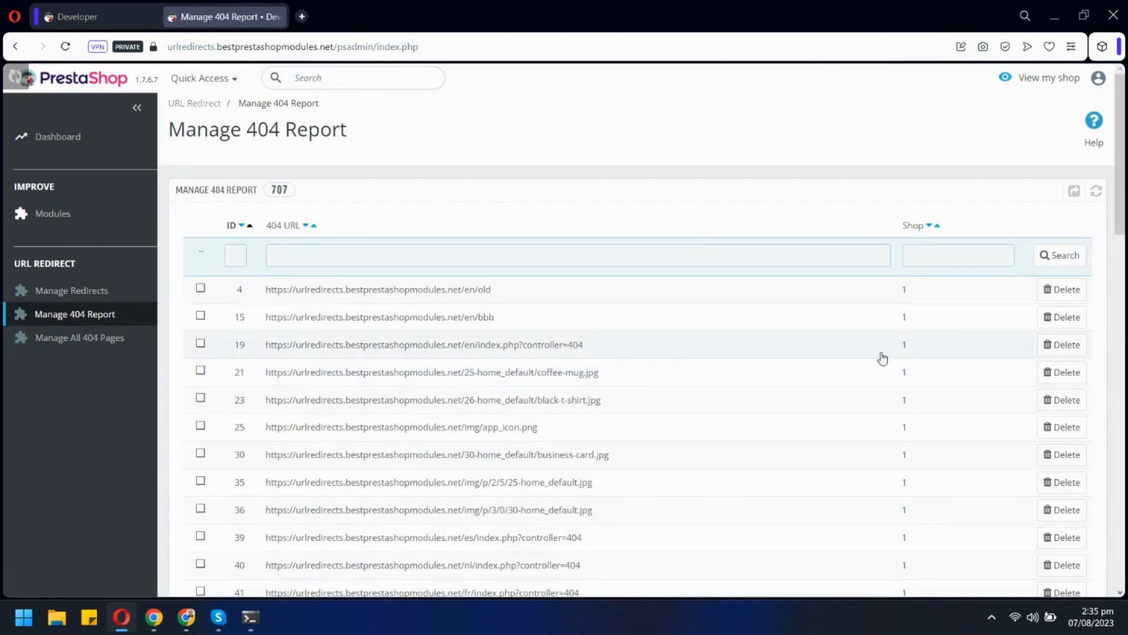
scroll("down", 3)
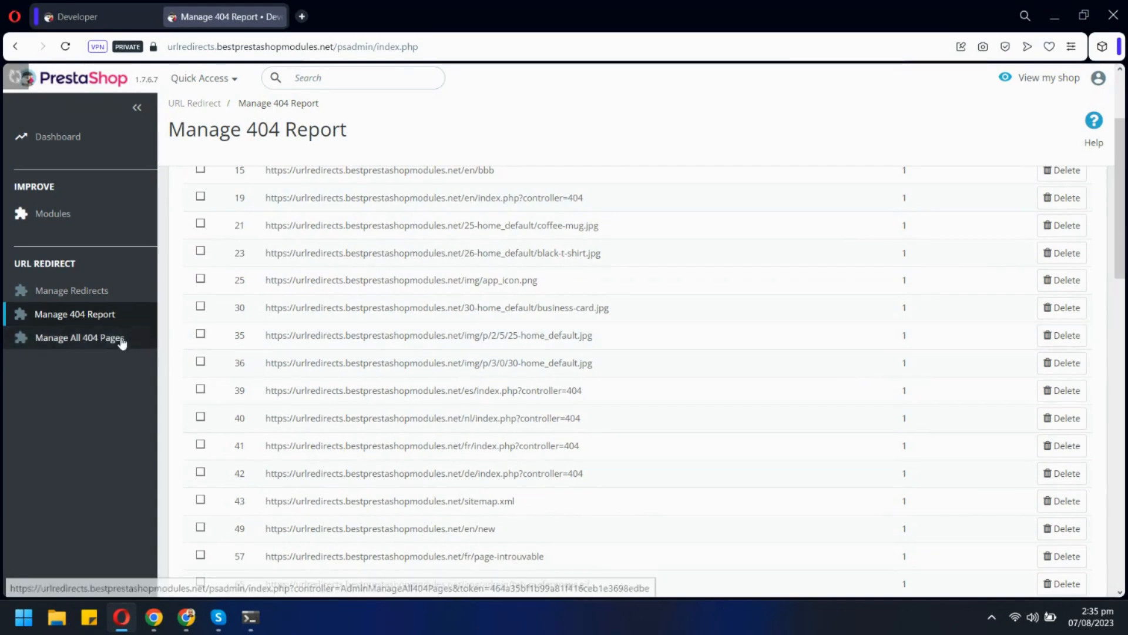
Inspect 404 pages' bulk redirection types and the /en/bbb redirect, then return to Dashboard.
left_click(79, 337)
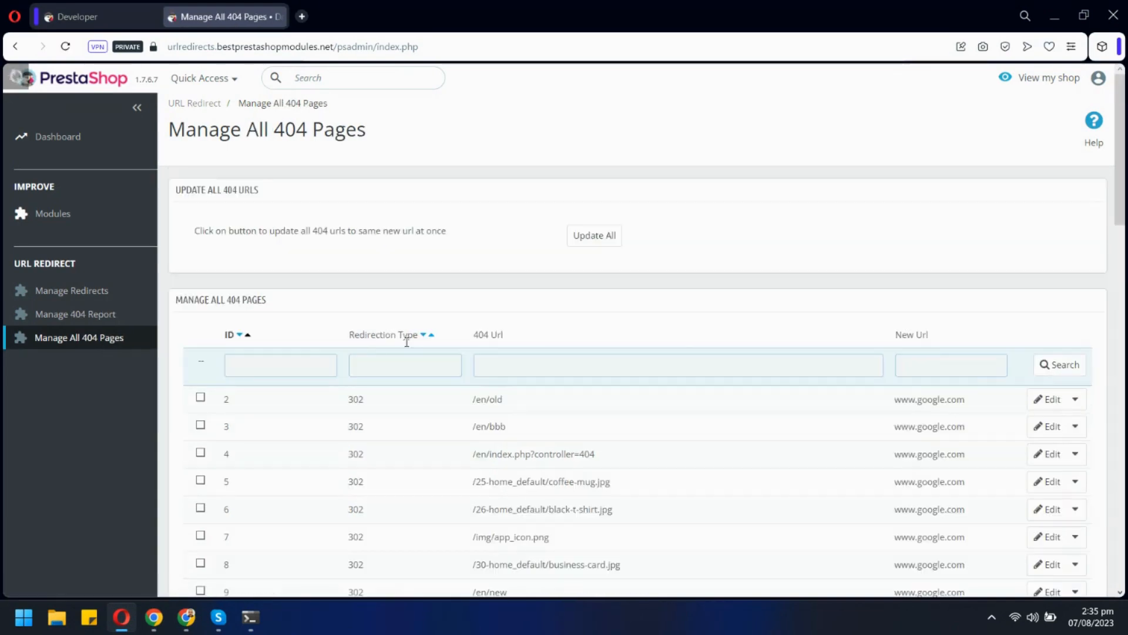
left_click(593, 235)
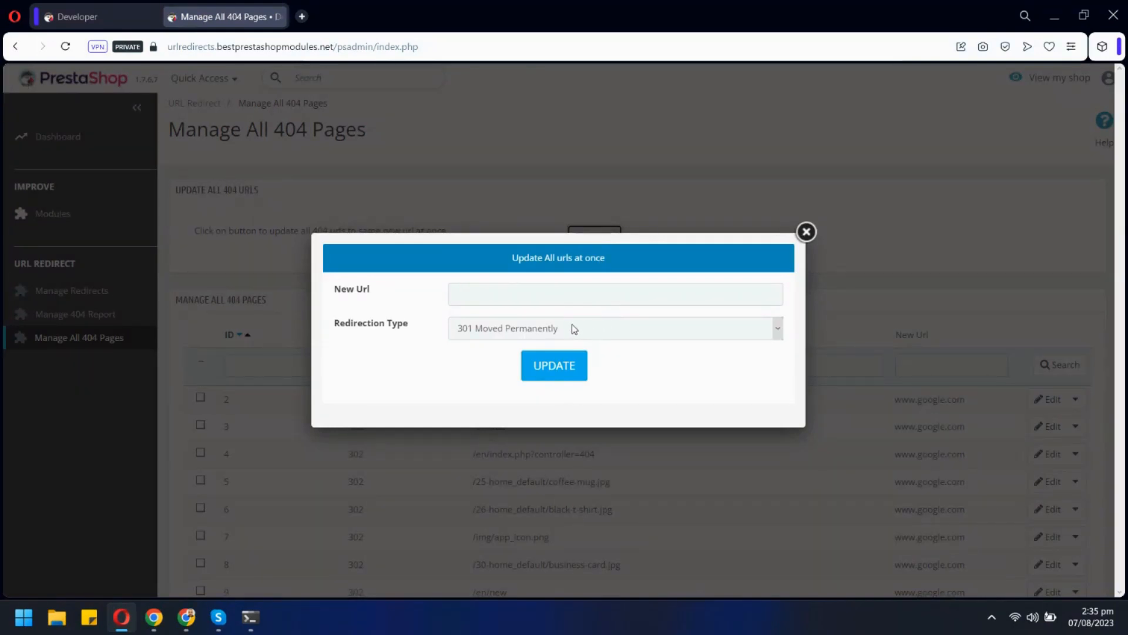
left_click(614, 327)
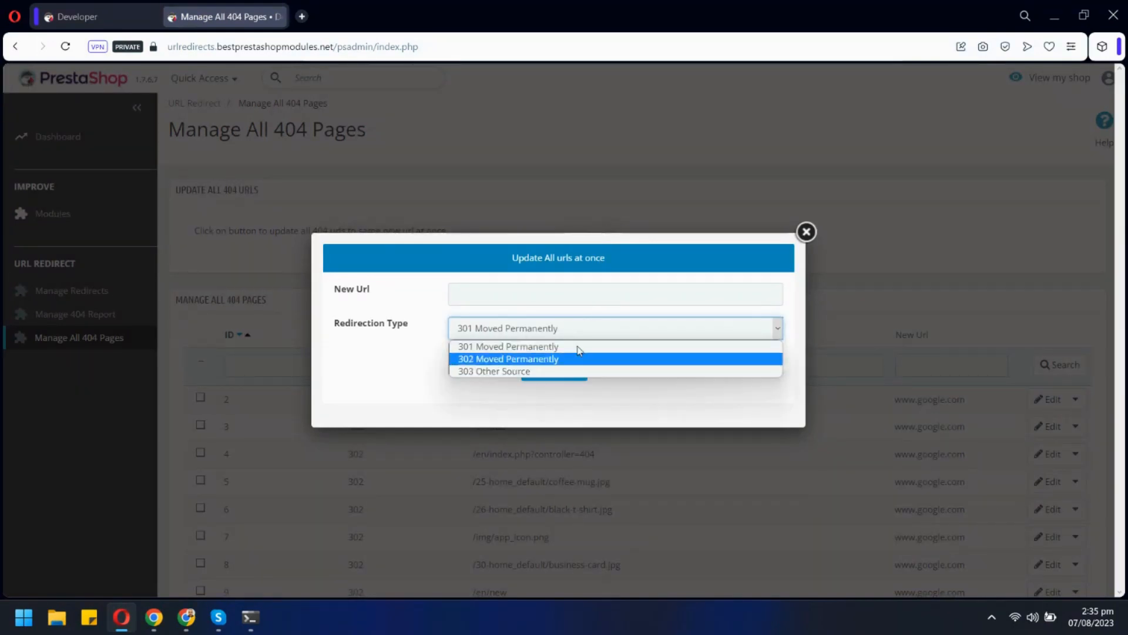
left_click(805, 231)
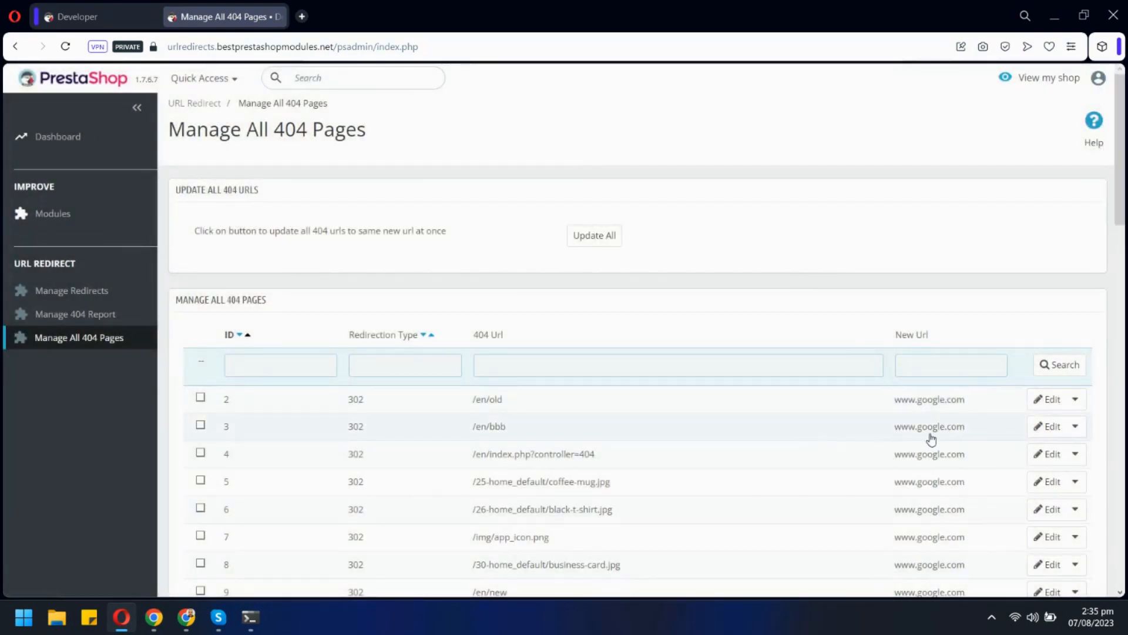
left_click(1049, 426)
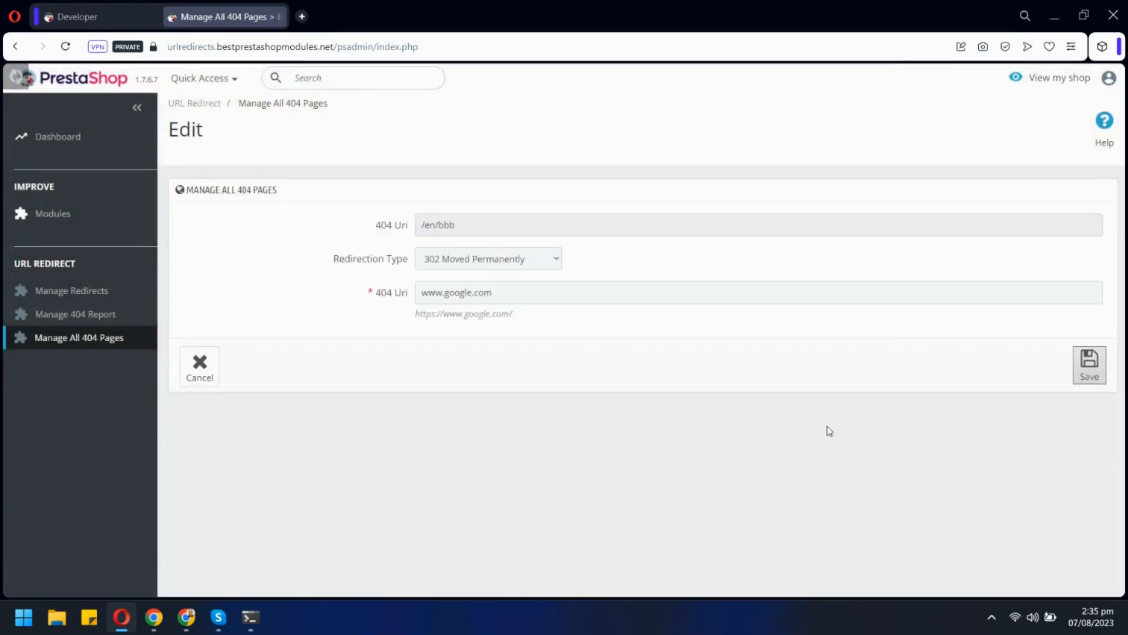
mouse_move(720, 376)
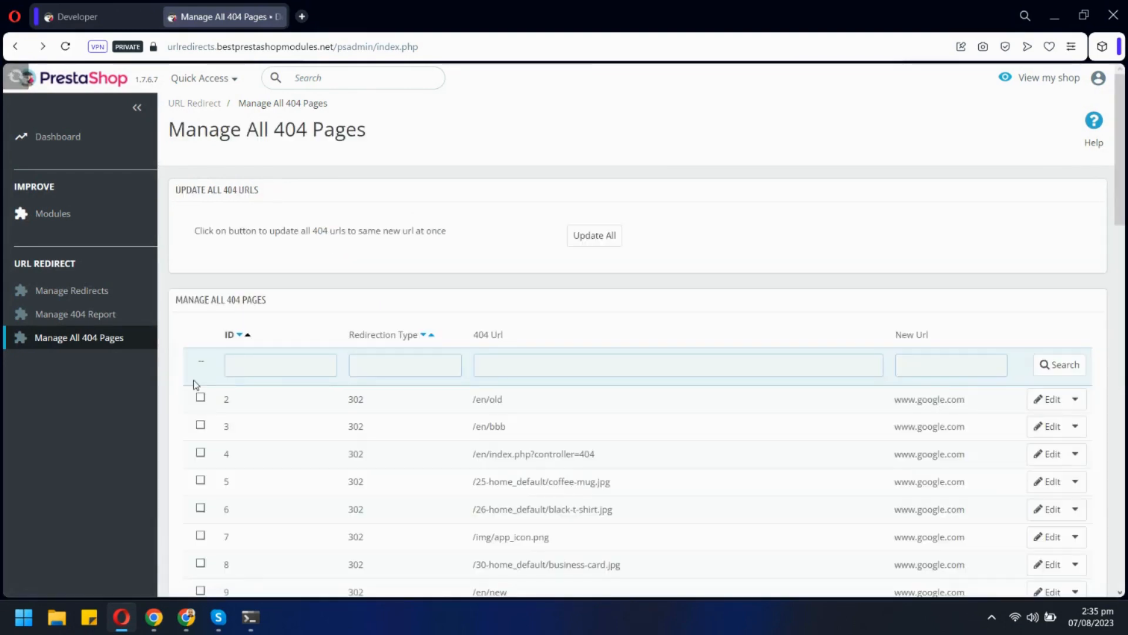
left_click(57, 135)
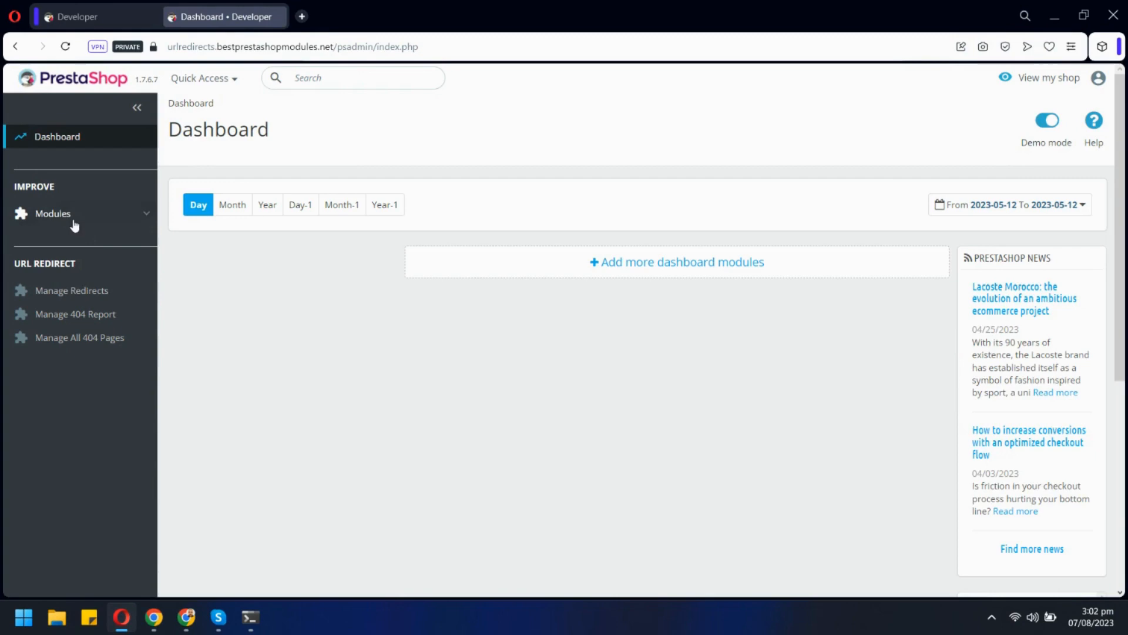
Open URL Redirects' configuration from the Module Manager's Other section.
left_click(52, 214)
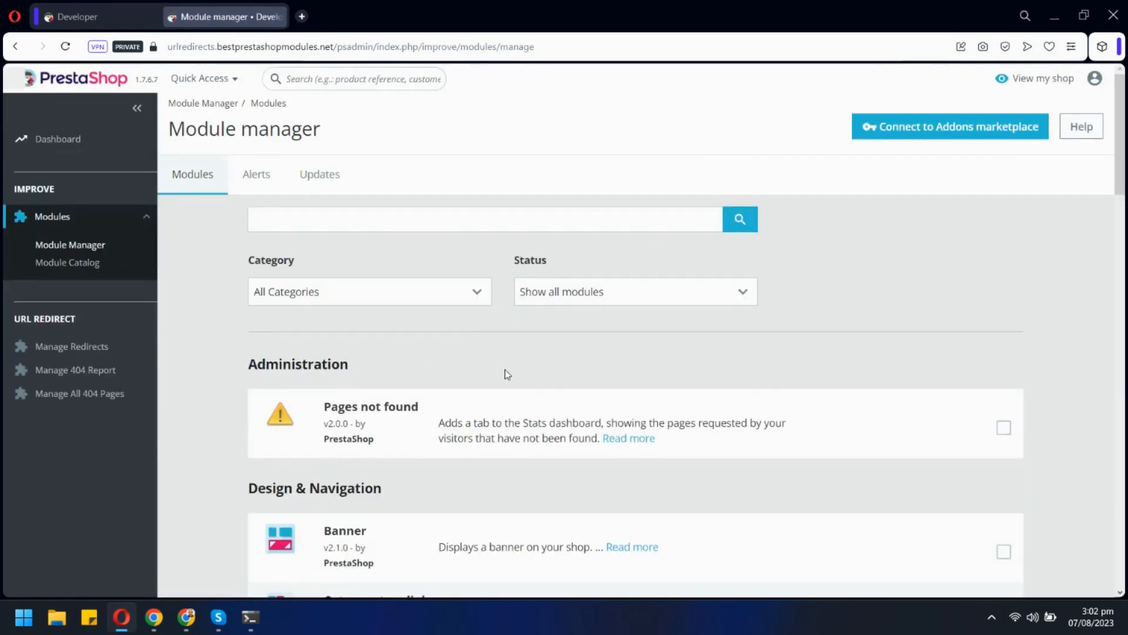
scroll("down", 3)
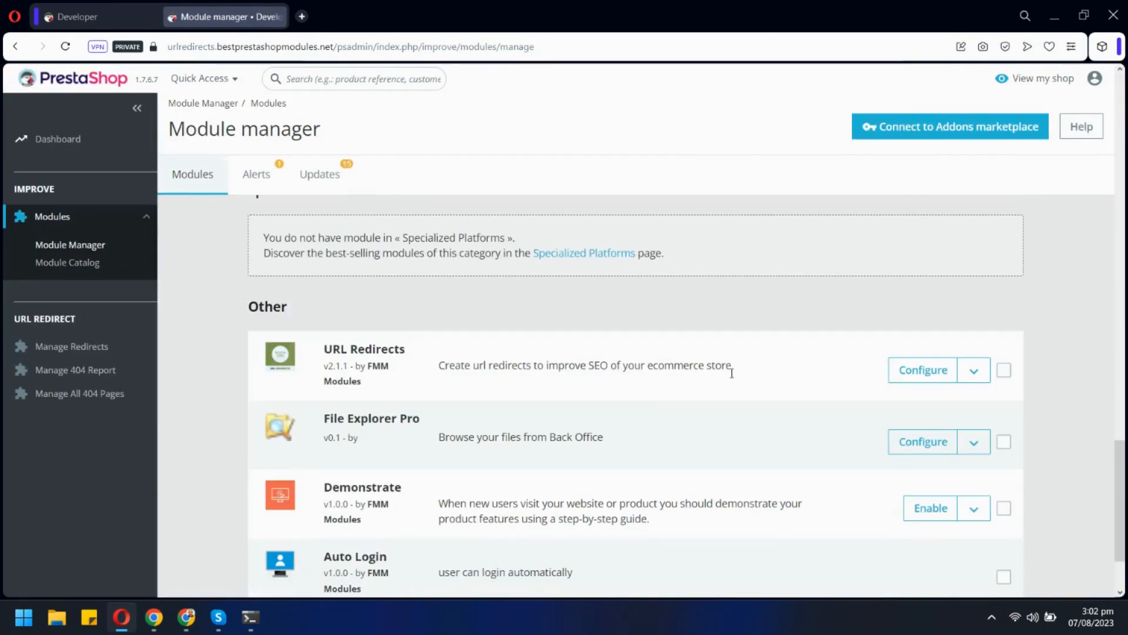
left_click(922, 369)
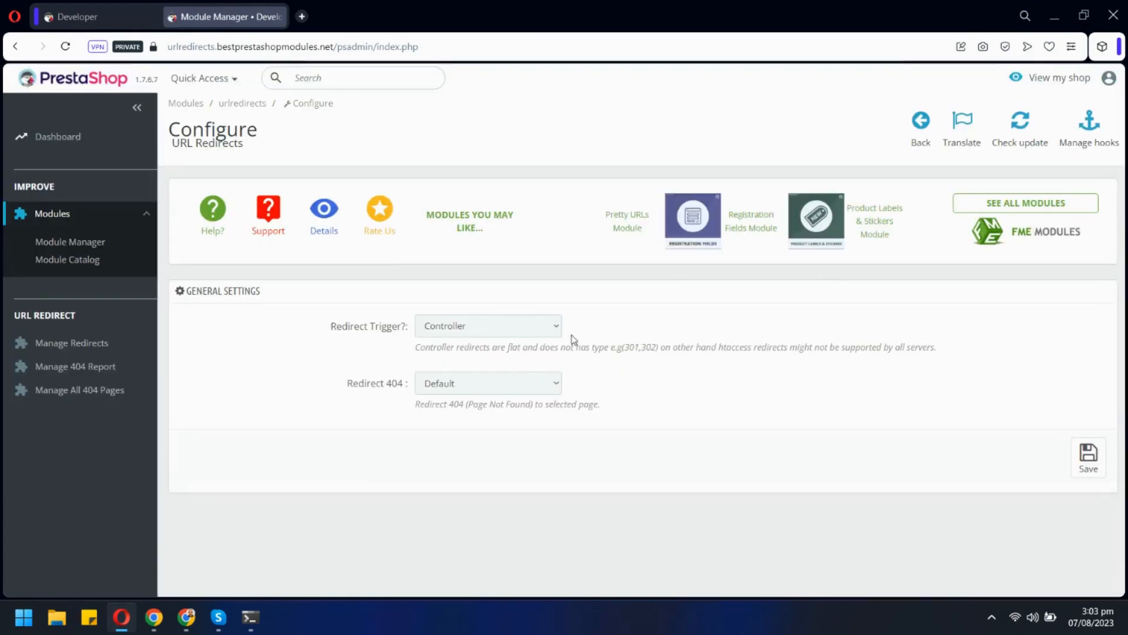
mouse_move(555, 325)
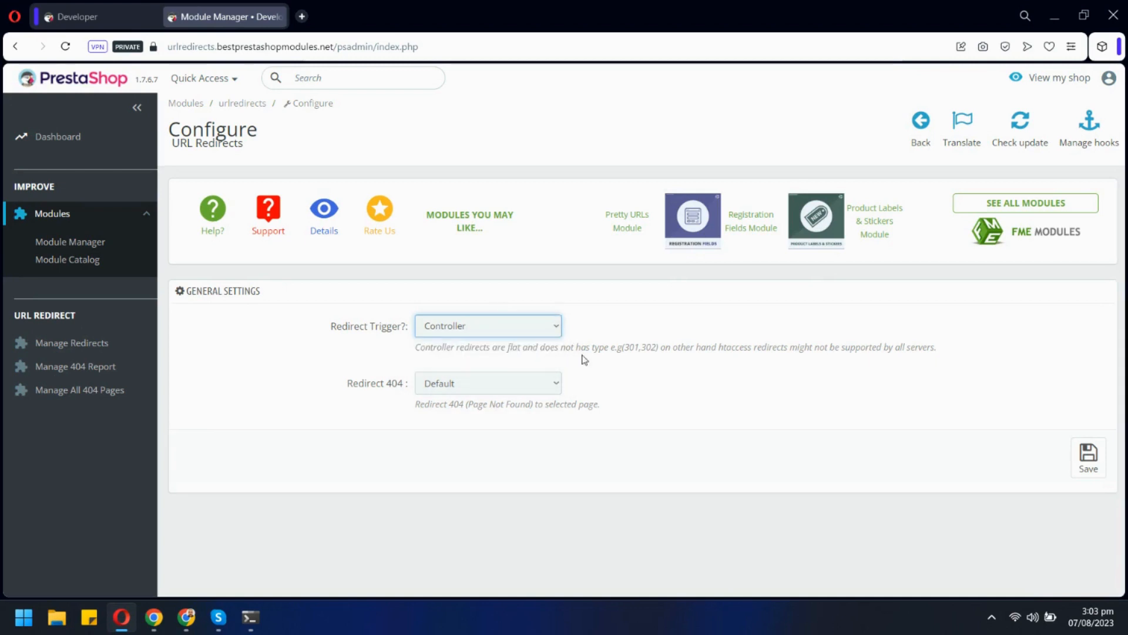
mouse_move(547, 383)
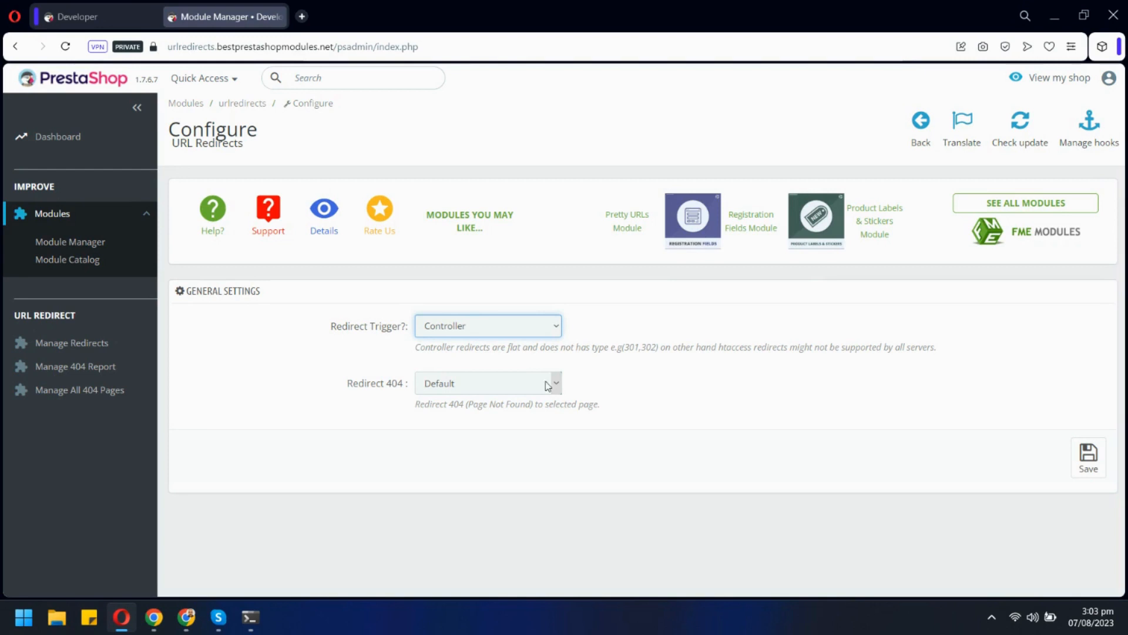
Set Redirect 404 to CMS Page with About us as the destination.
left_click(487, 383)
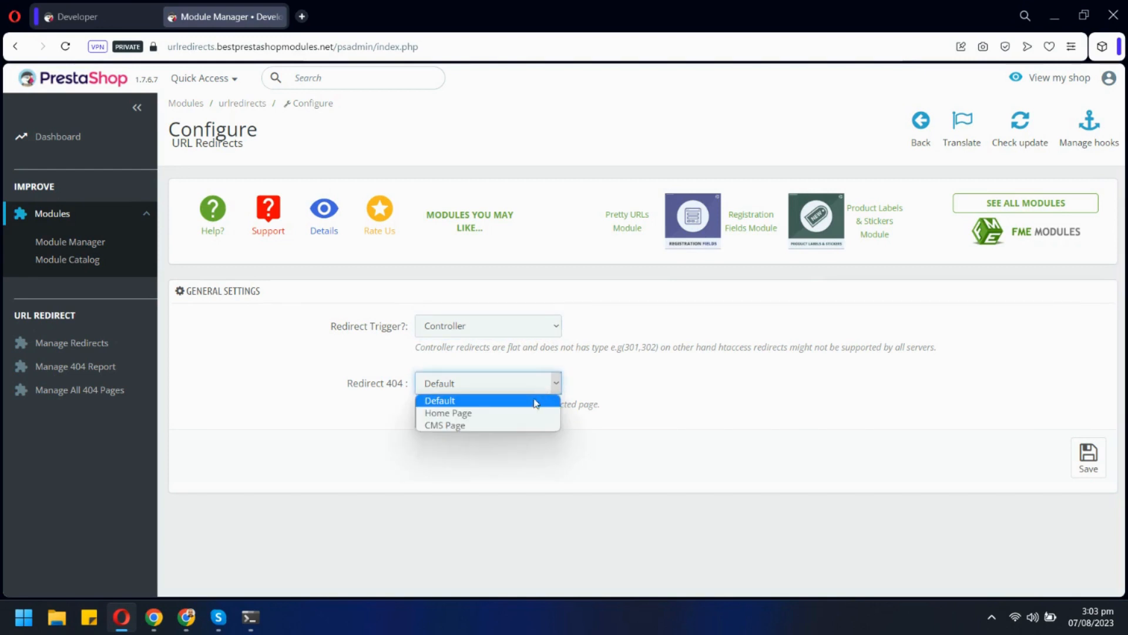
mouse_move(448, 413)
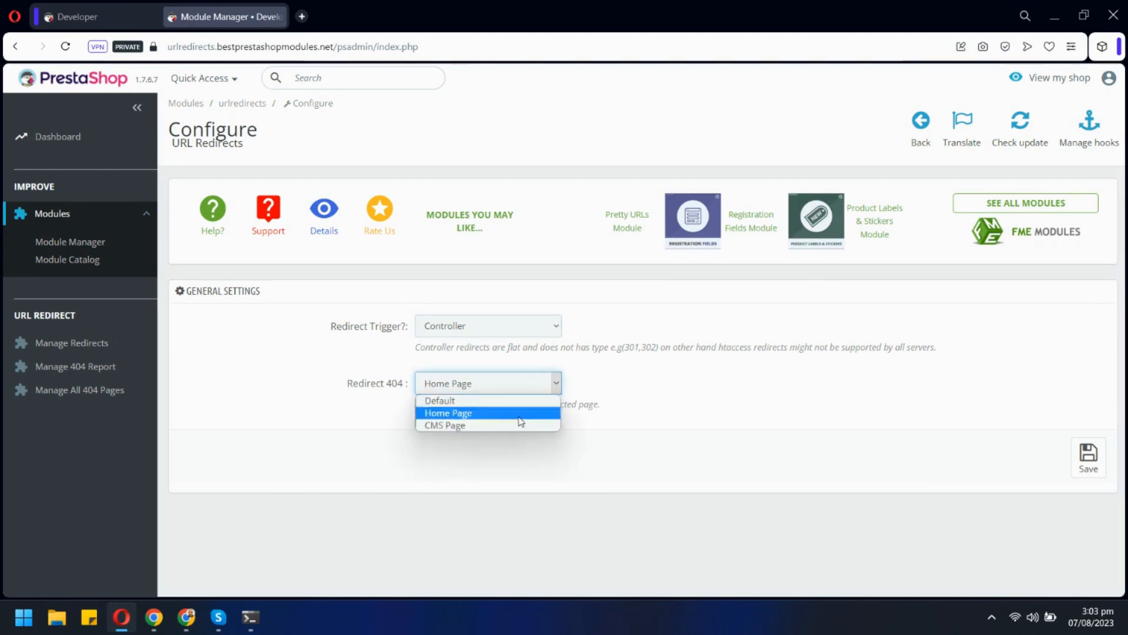
left_click(444, 425)
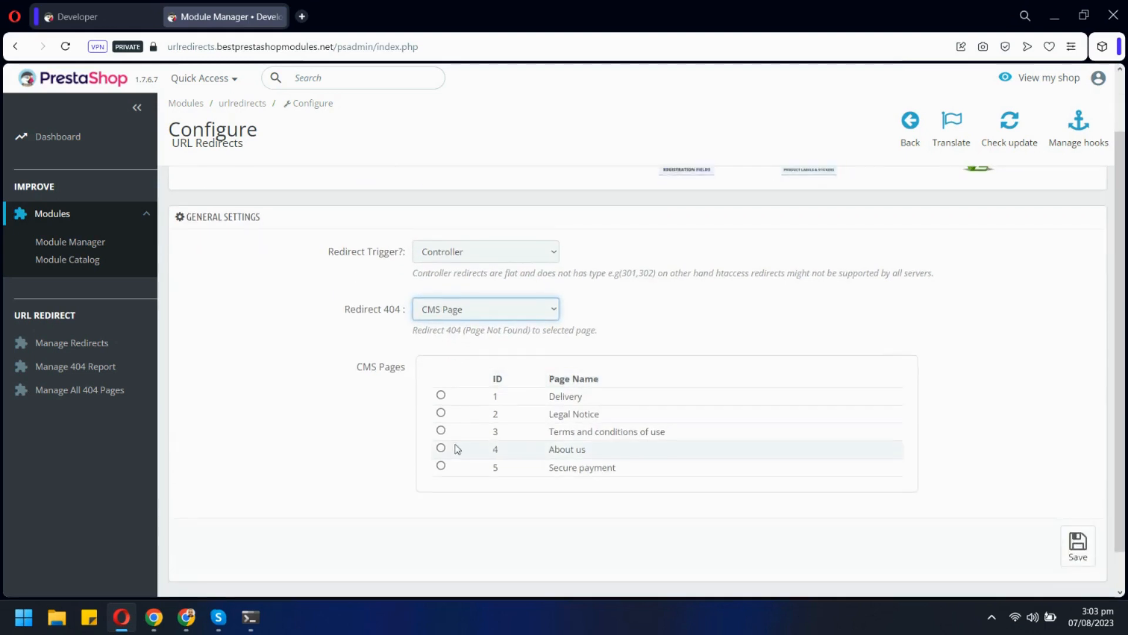
left_click(441, 448)
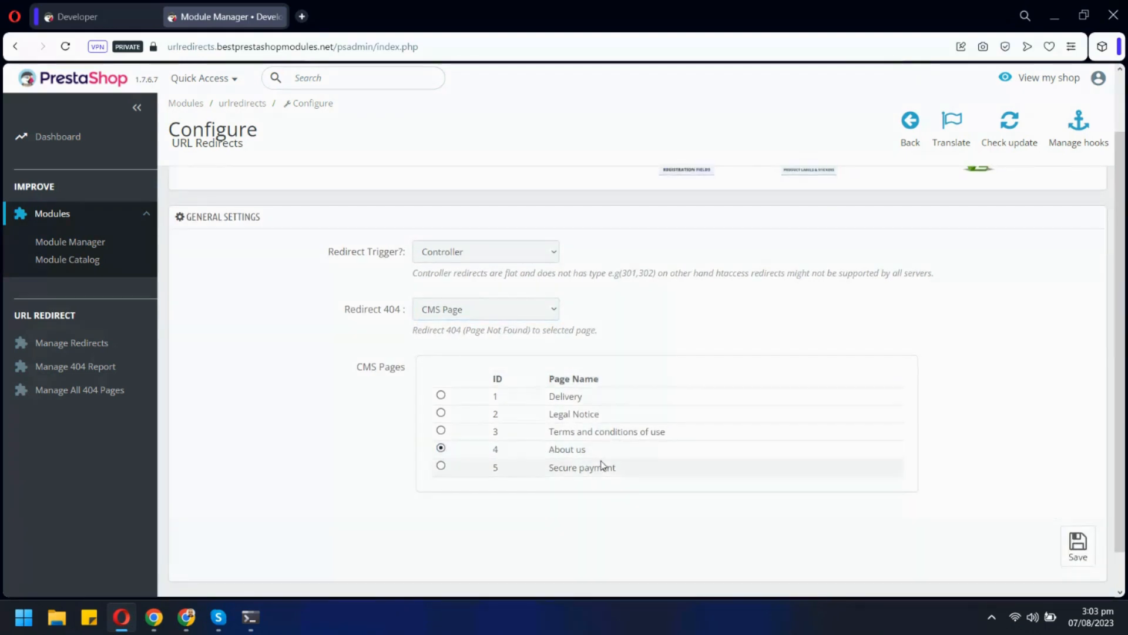